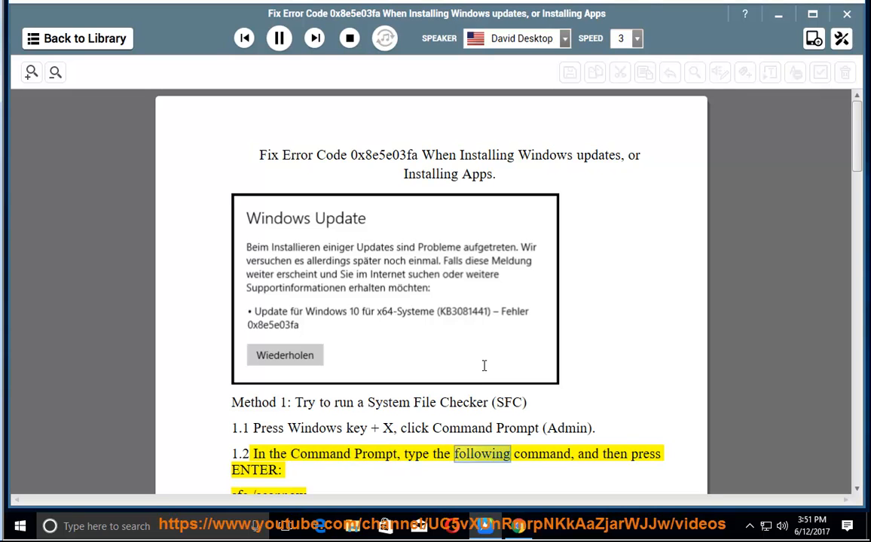
- Pause the read-aloud, bring up a Command Prompt via cmd briefly, then close it
scroll("down", 3)
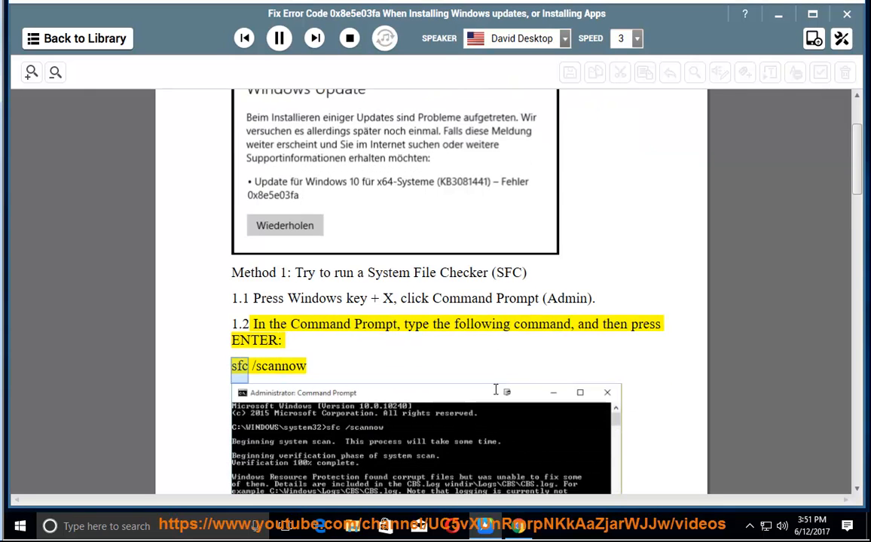
scroll("down", 3)
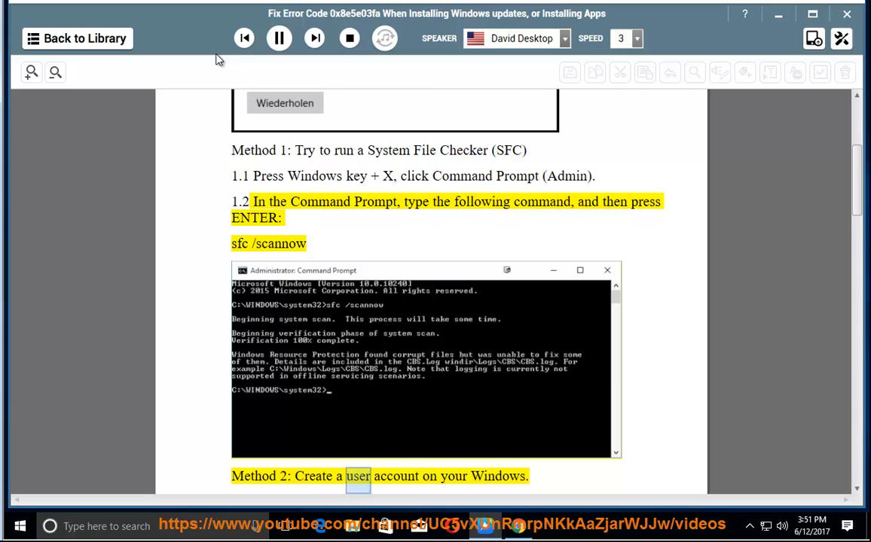
left_click(279, 39)
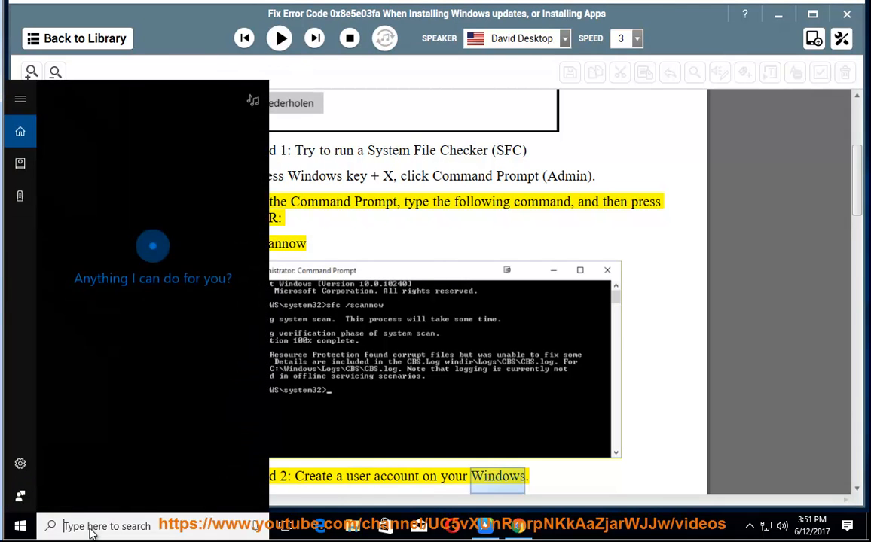
type("cmd")
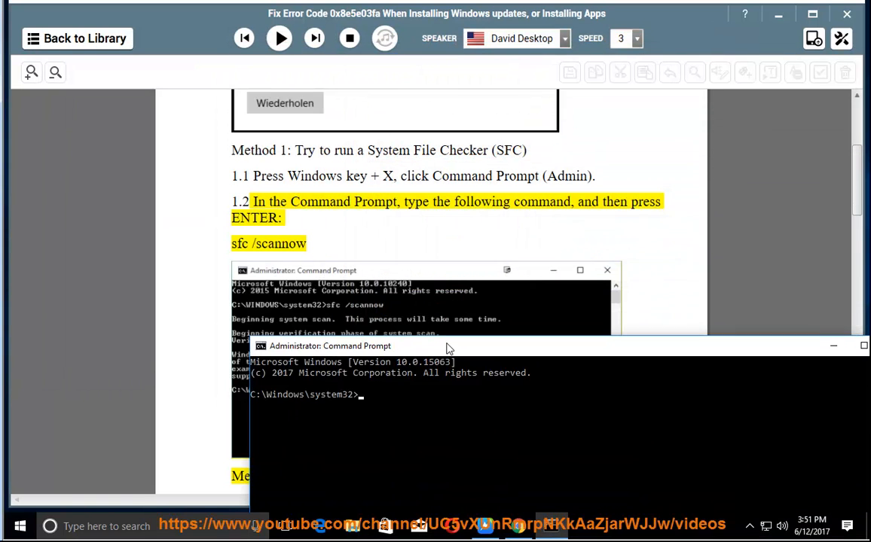
left_click_drag(448, 345, 447, 328)
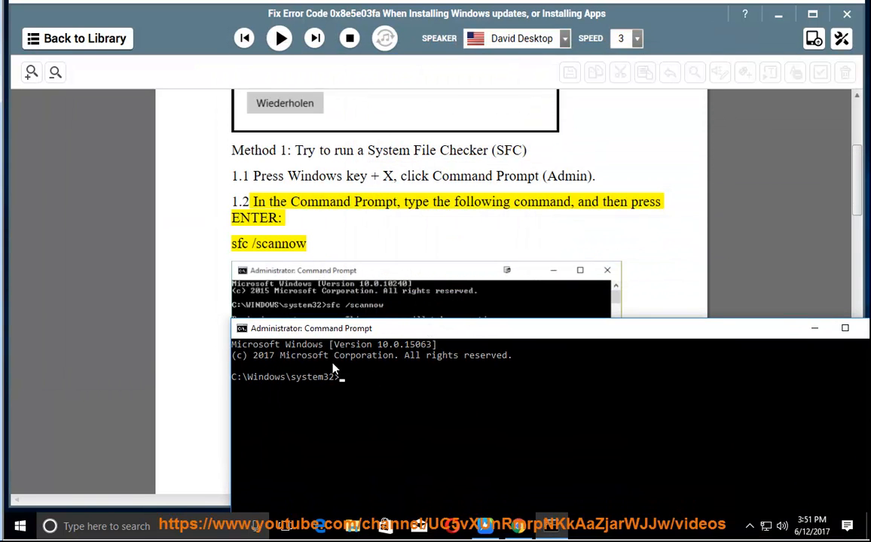
left_click(280, 38)
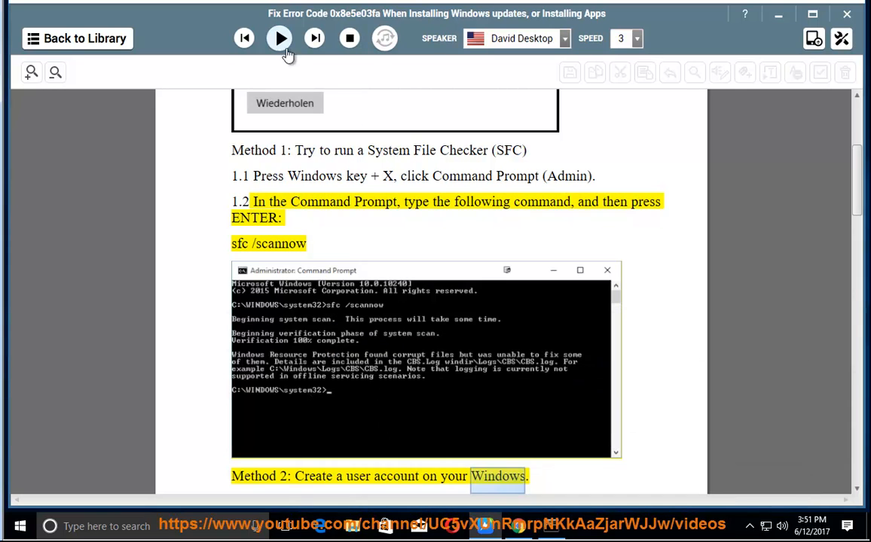
- Read on to Method 2, pause there and open Settings at the Accounts page
left_click(279, 38)
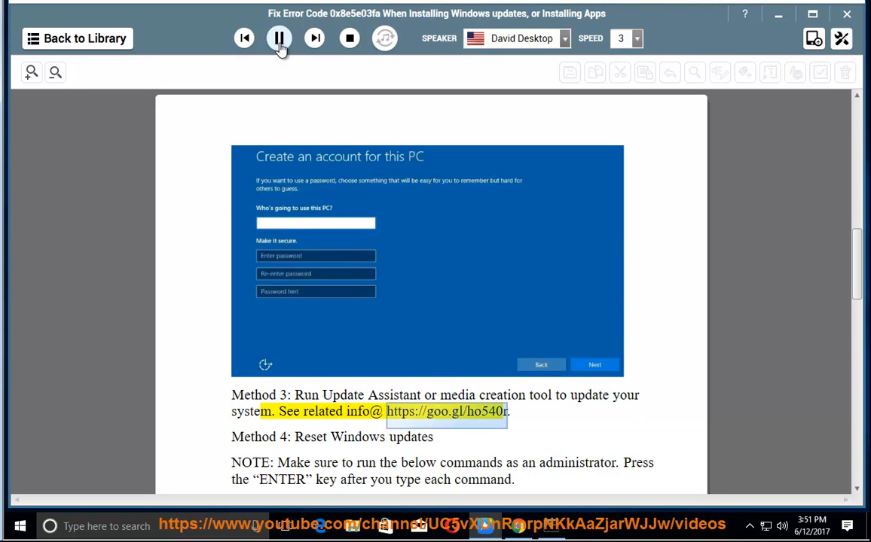
left_click(278, 37)
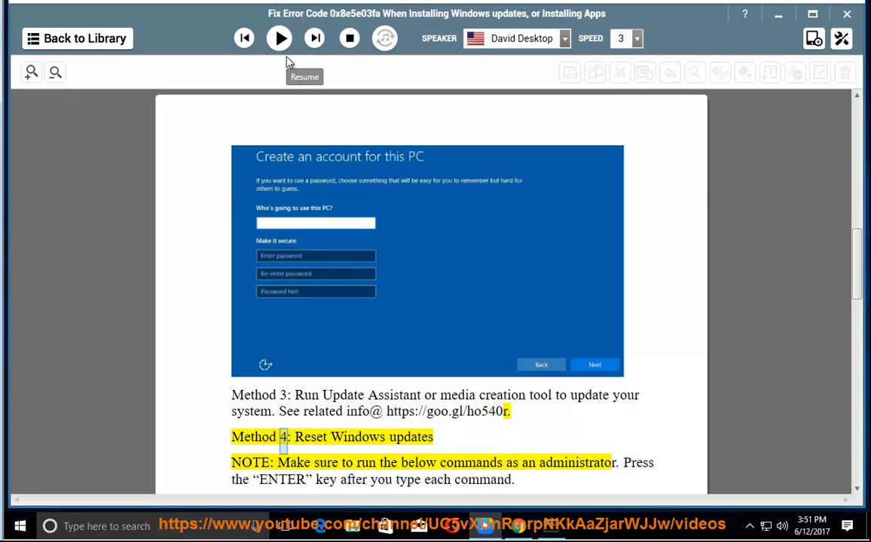
scroll("up", 3)
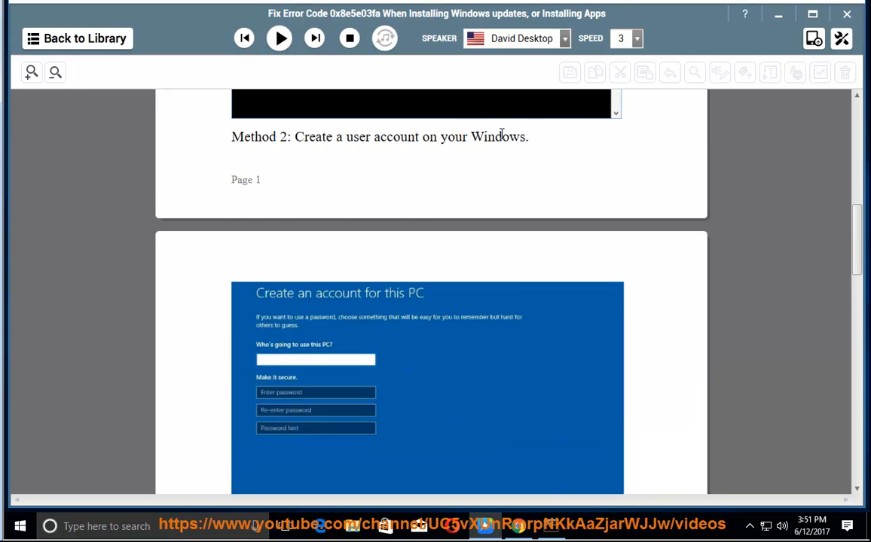
double_click(409, 135)
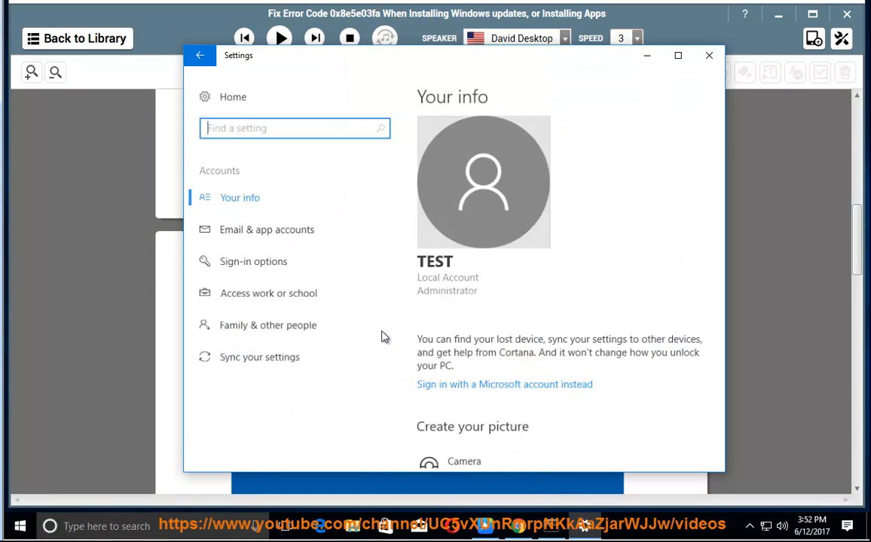
left_click(268, 326)
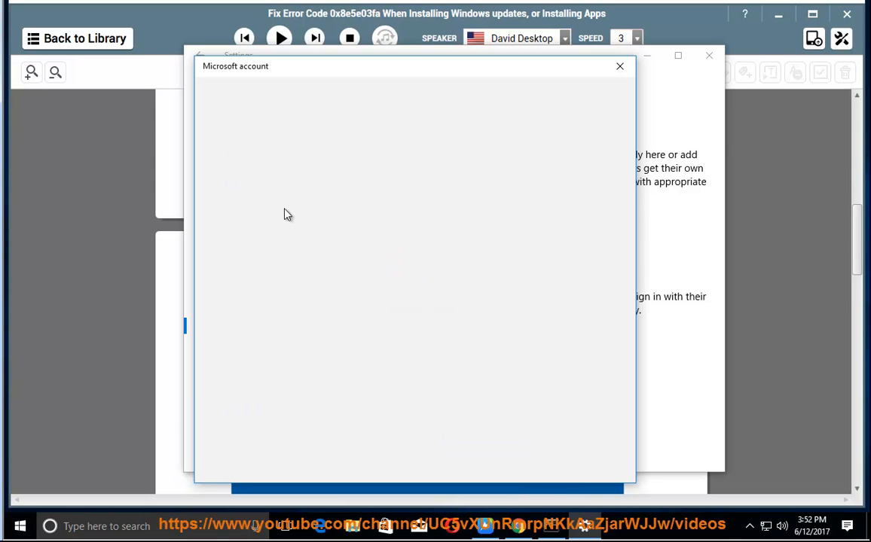
mouse_move(330, 75)
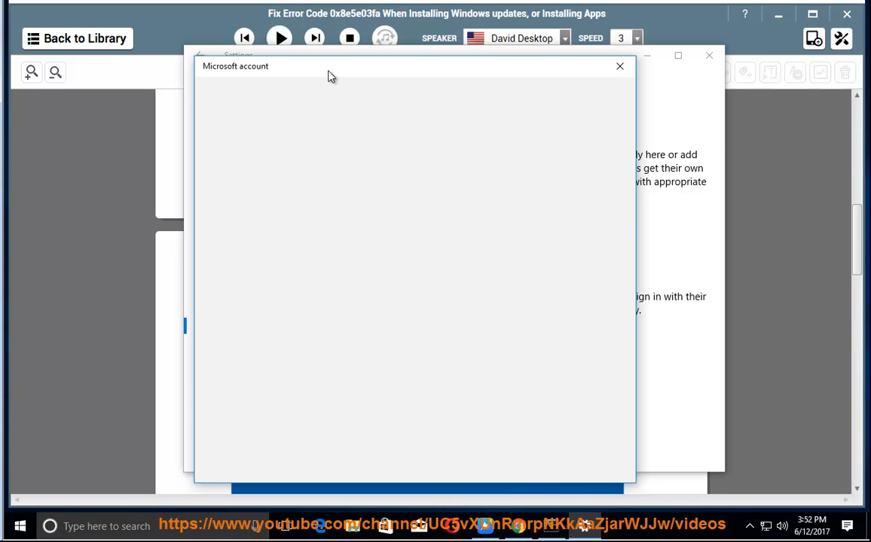
mouse_move(397, 286)
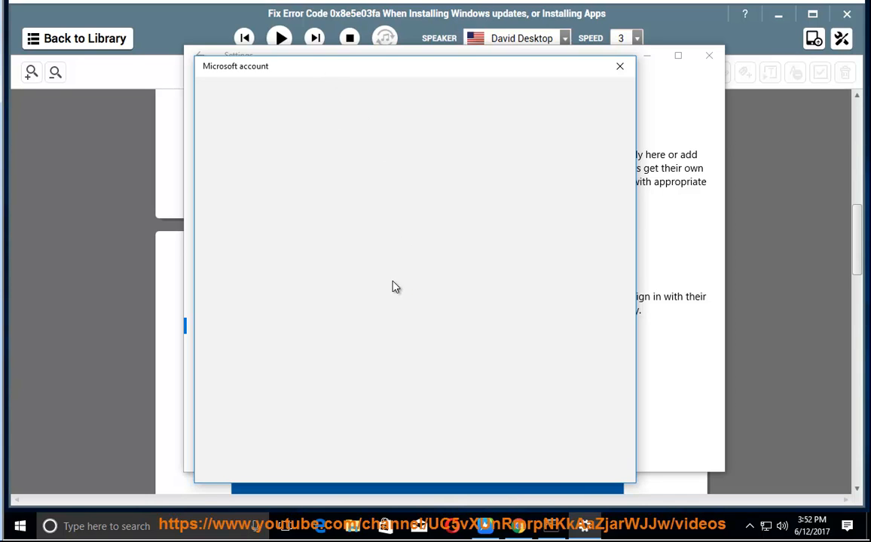
mouse_move(428, 223)
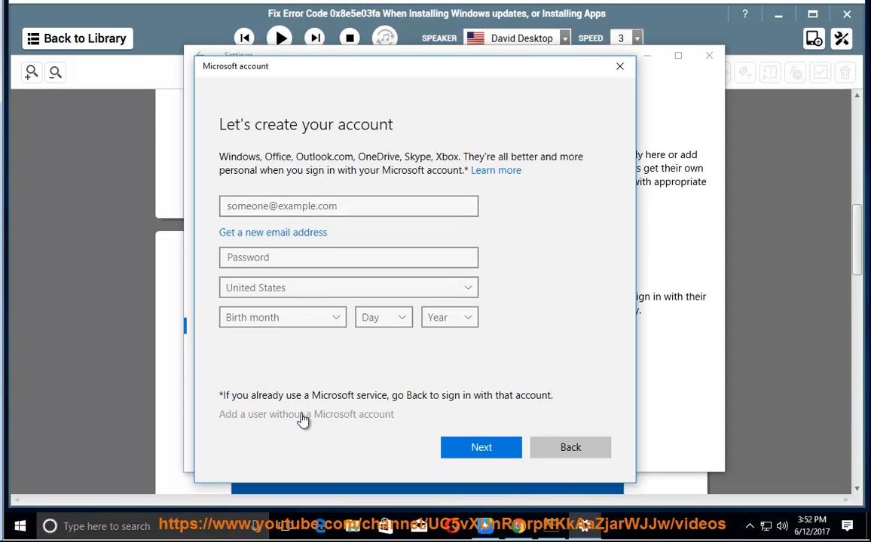
left_click(305, 415)
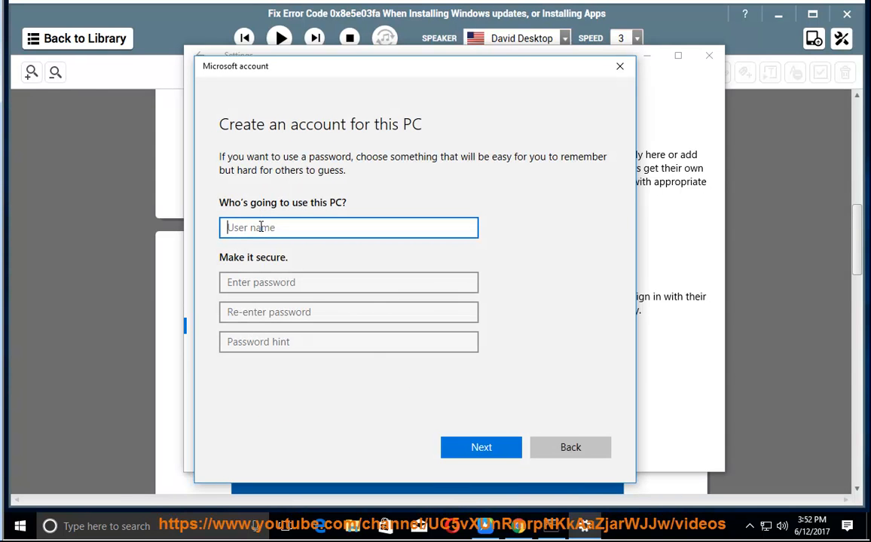
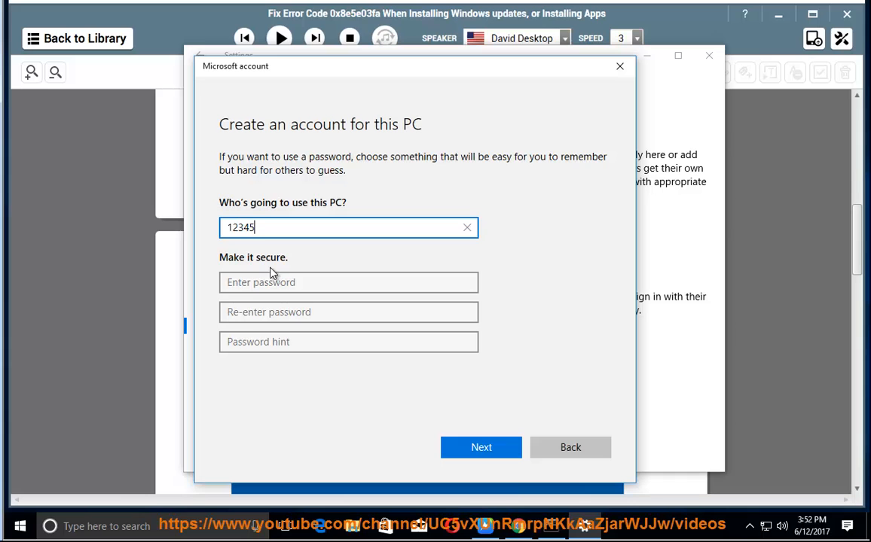
left_click(348, 282)
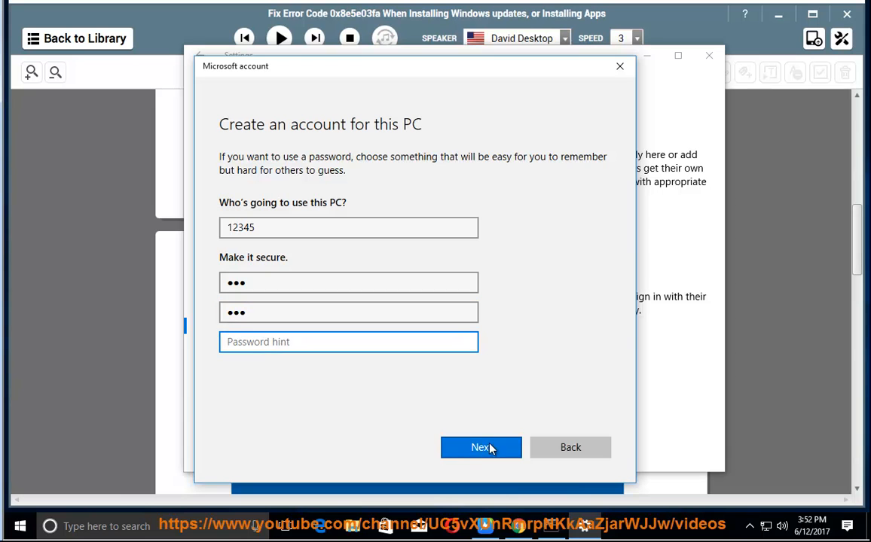
left_click(481, 447)
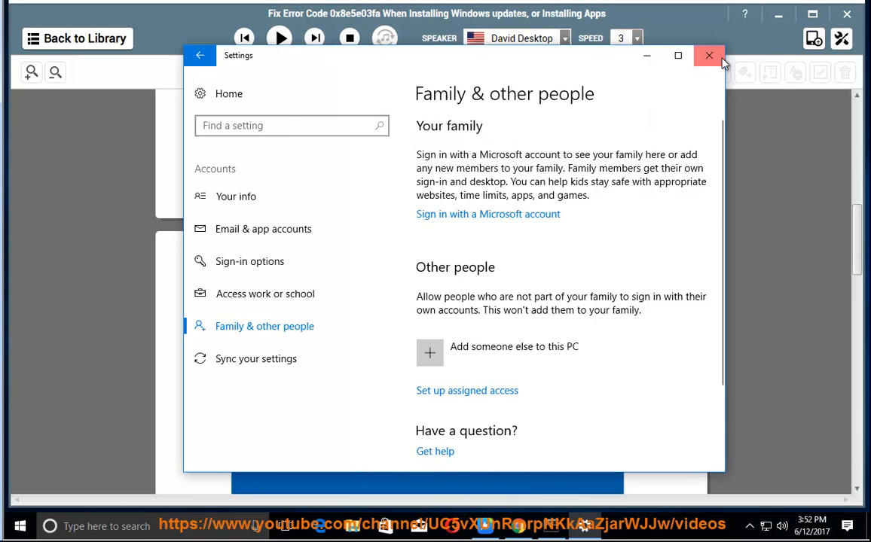
left_click(708, 54)
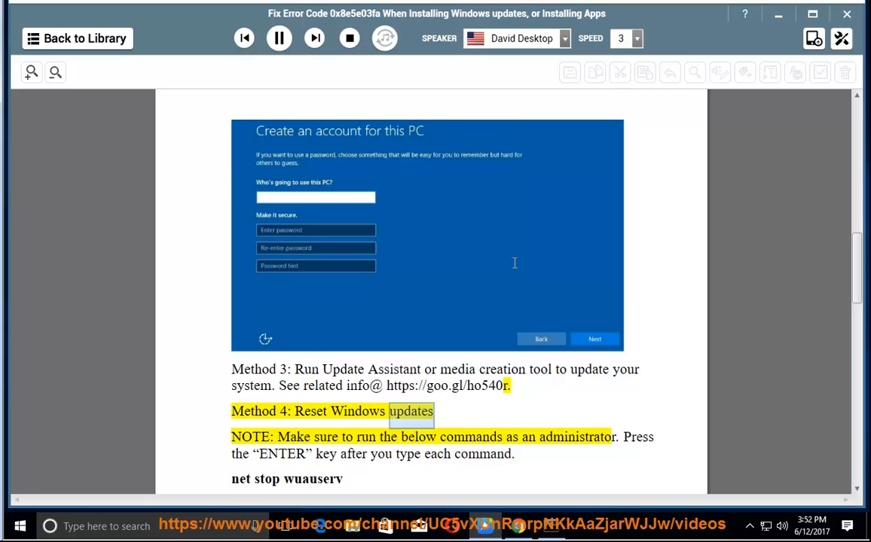
scroll("down", 3)
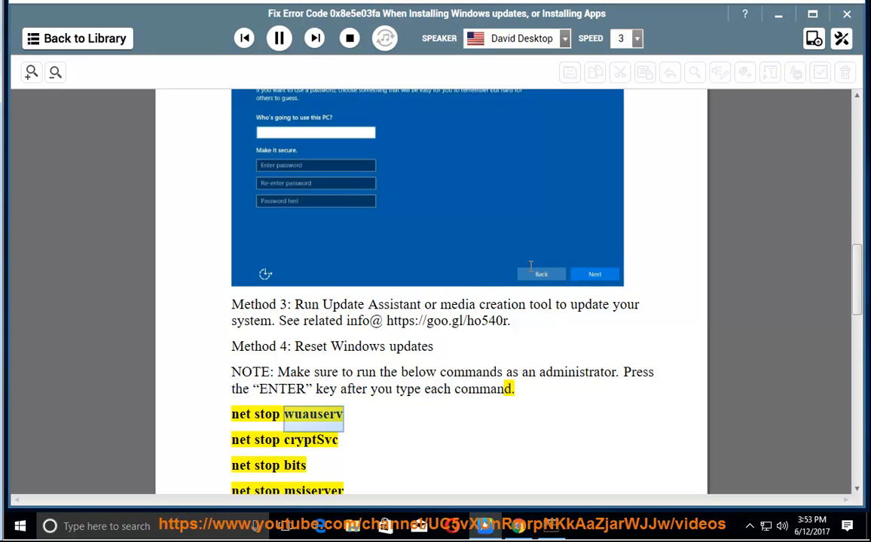
scroll("down", 3)
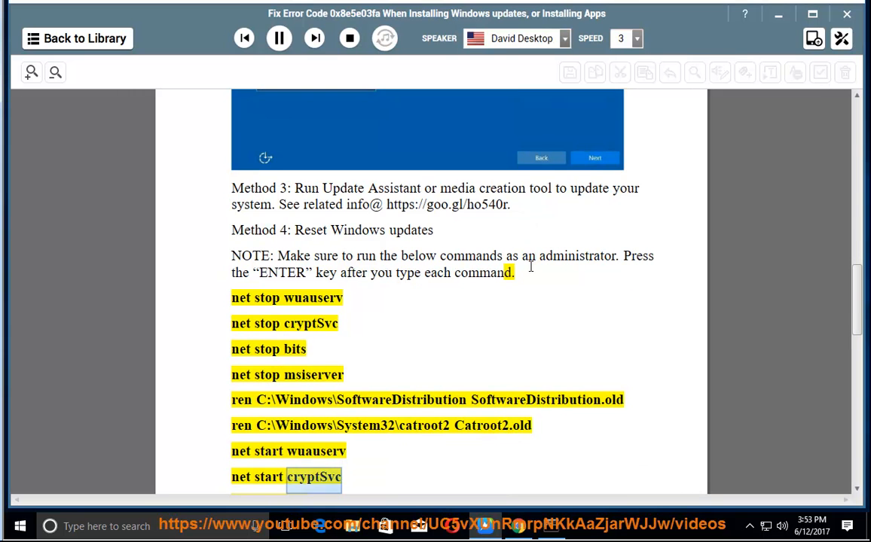
scroll("down", 3)
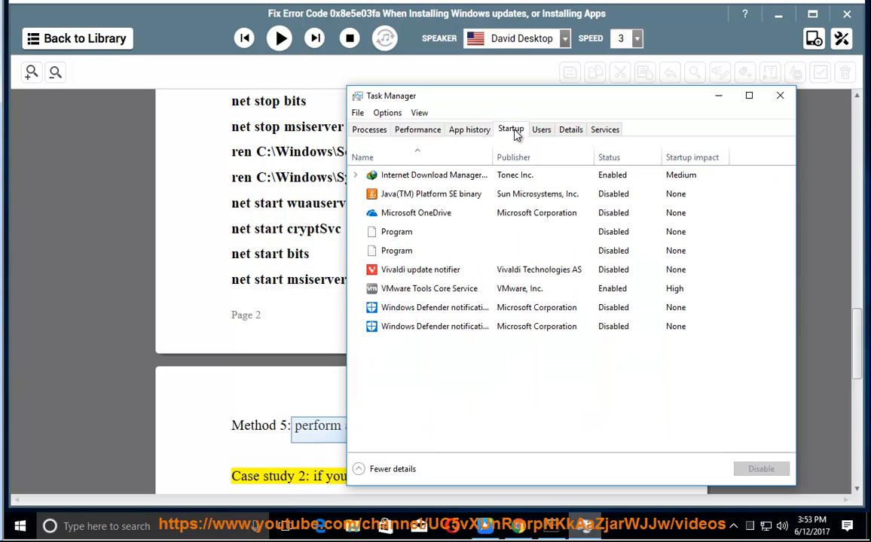
- On the Startup list disable Internet Download Manager and the other entry, then close Task Manager
left_click(433, 175)
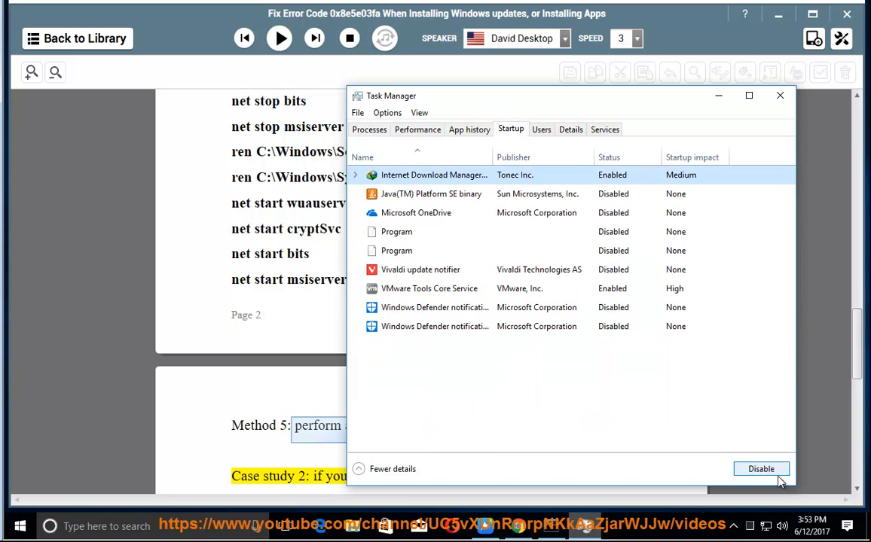
left_click(397, 250)
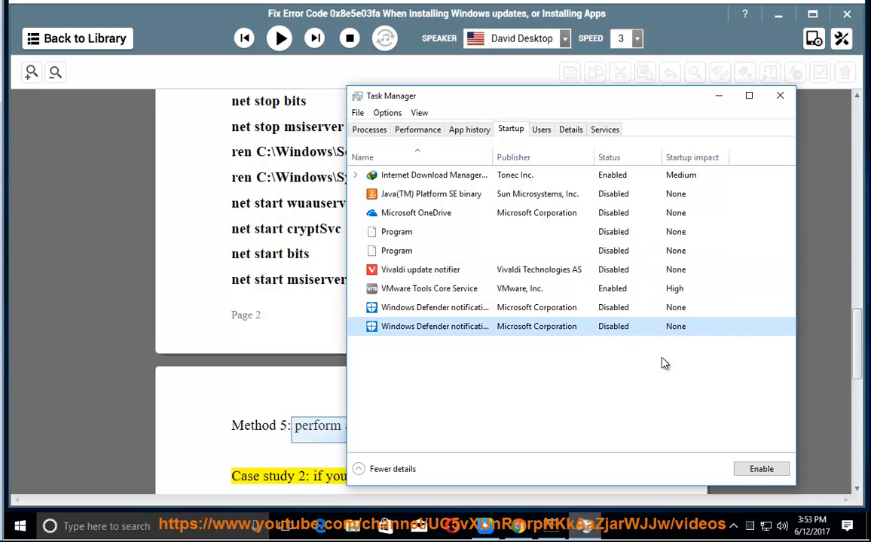
left_click(428, 289)
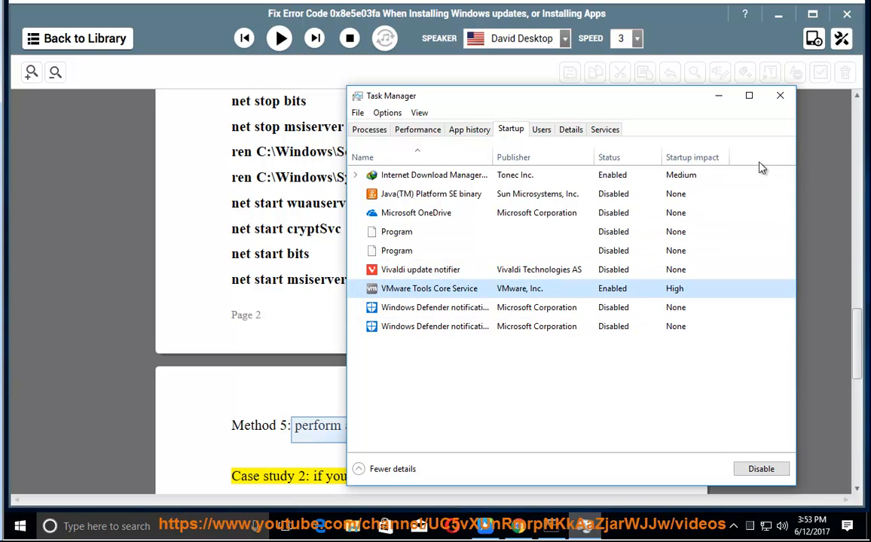
left_click(780, 95)
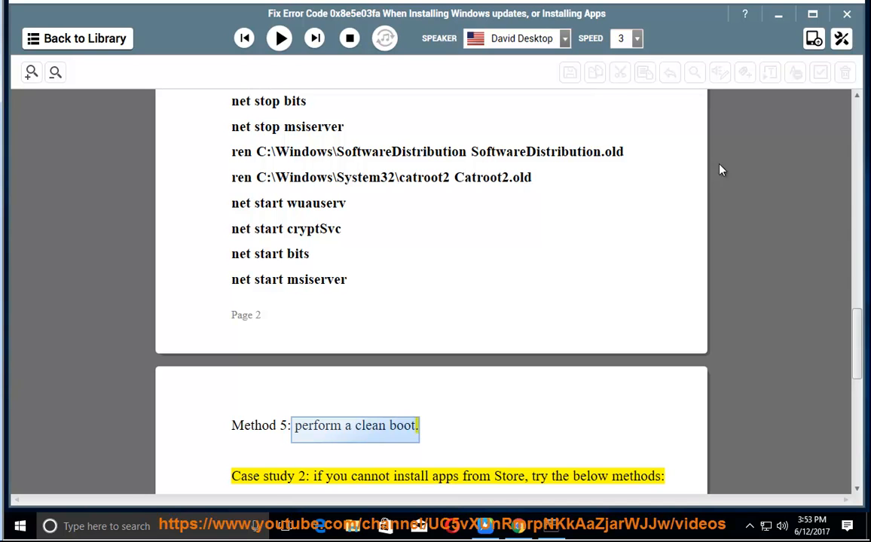
- Run msconfig from the recent commands and choose Selective startup
left_click(268, 440)
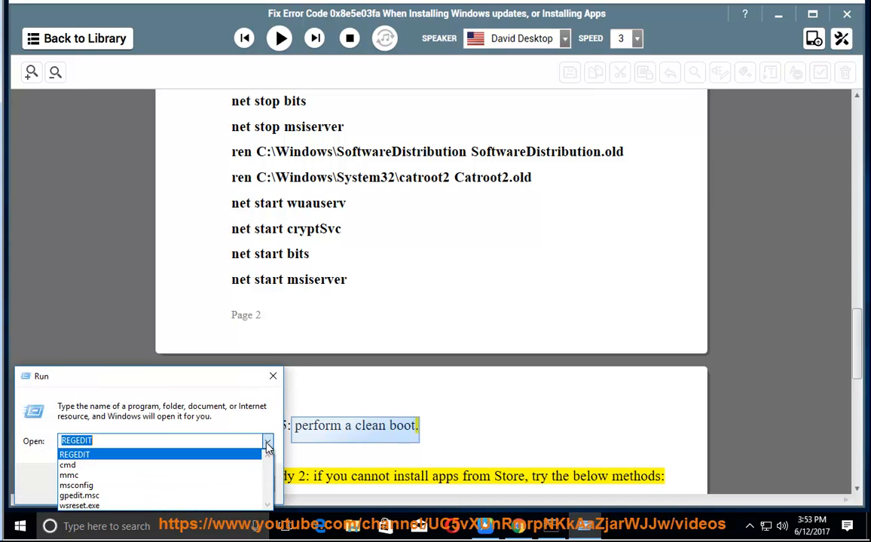
left_click(77, 485)
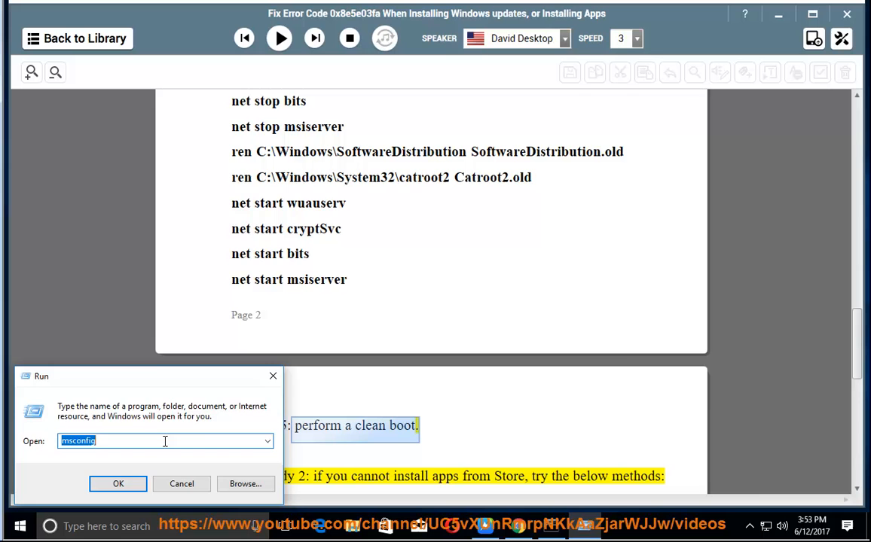
left_click(118, 483)
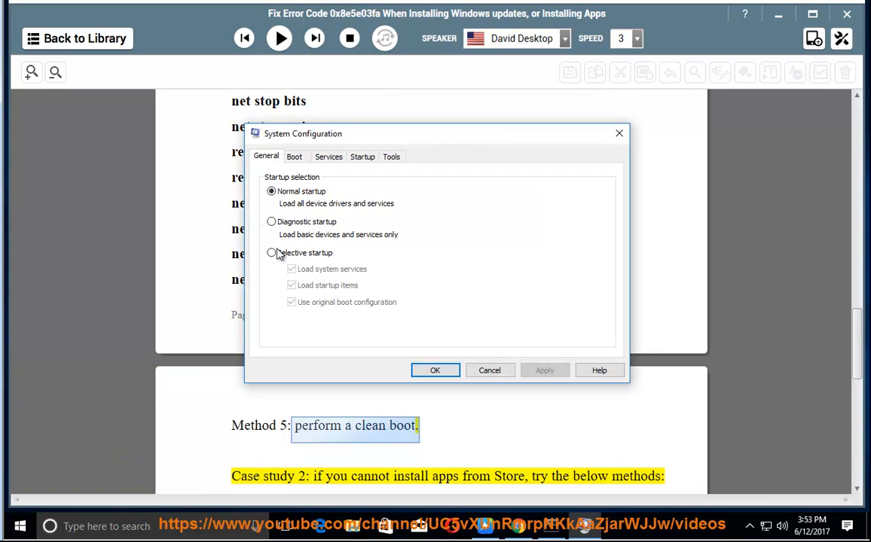
left_click(271, 253)
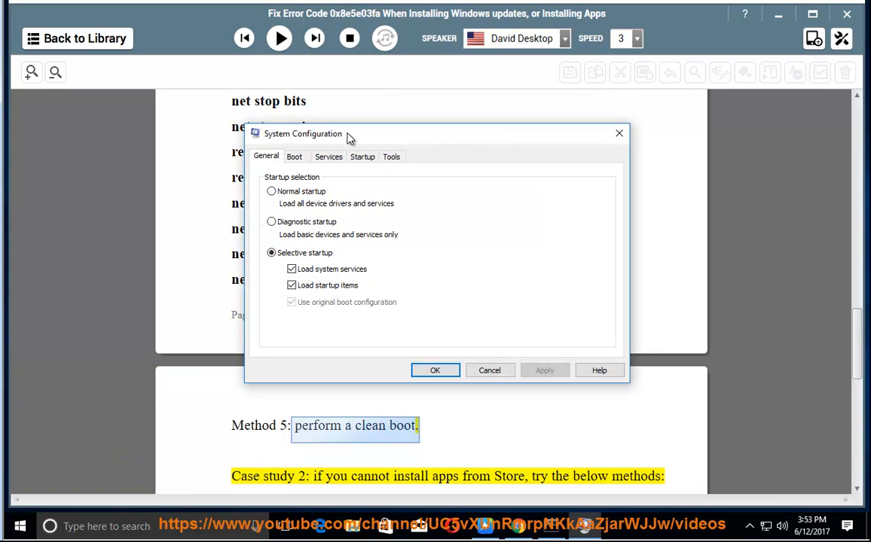
- In Services disable all non-Microsoft services and close System Configuration
left_click(328, 157)
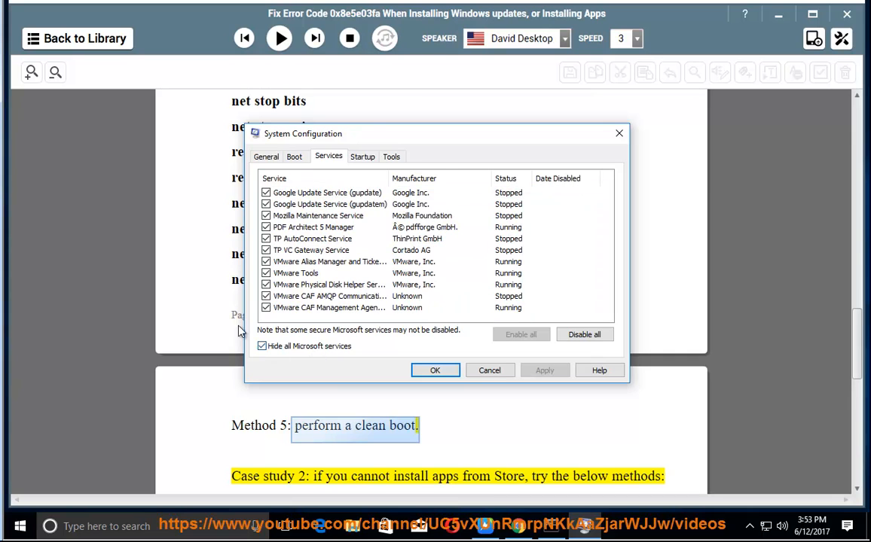
left_click(585, 335)
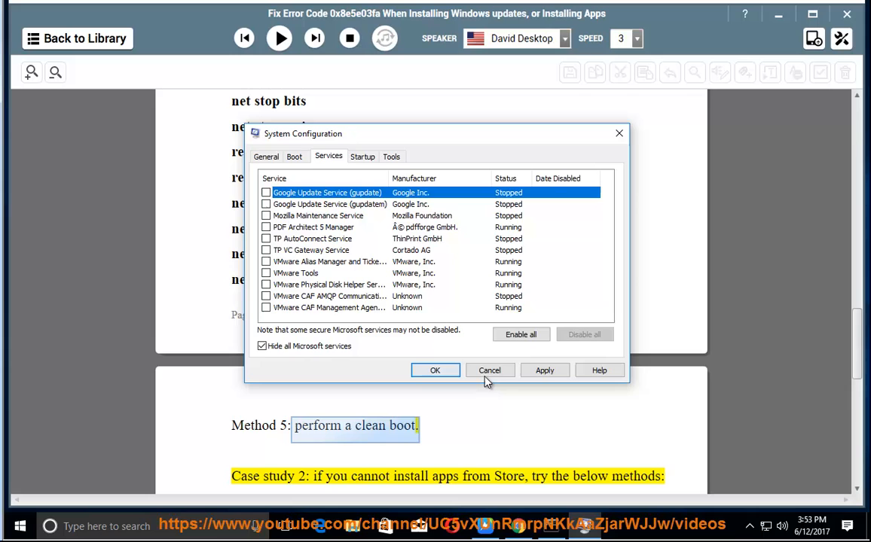
left_click(279, 39)
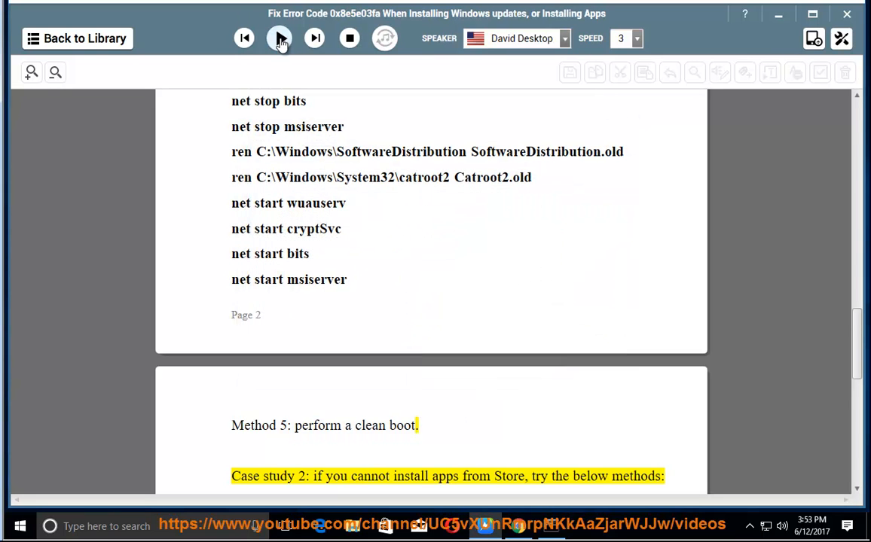
- Resume the read-aloud and pause it at the 'run the Store troubleshooter' step
left_click(278, 38)
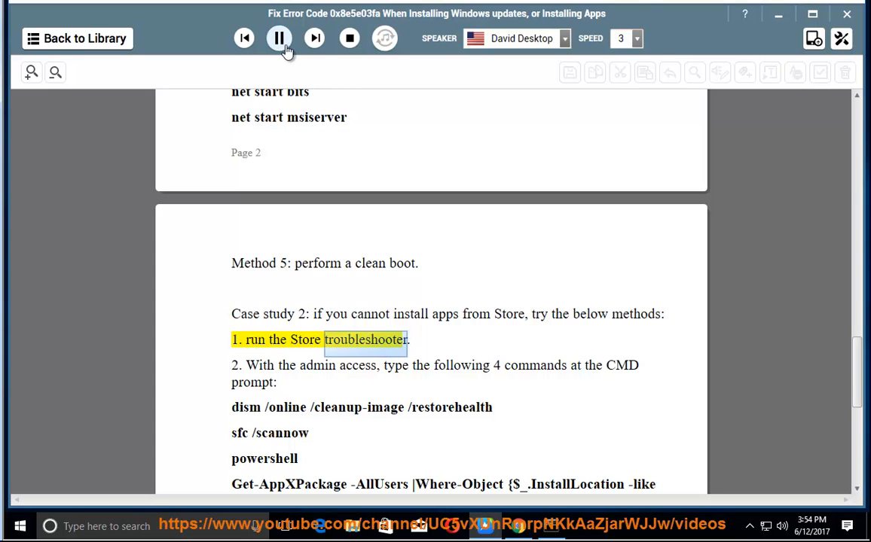
left_click(279, 38)
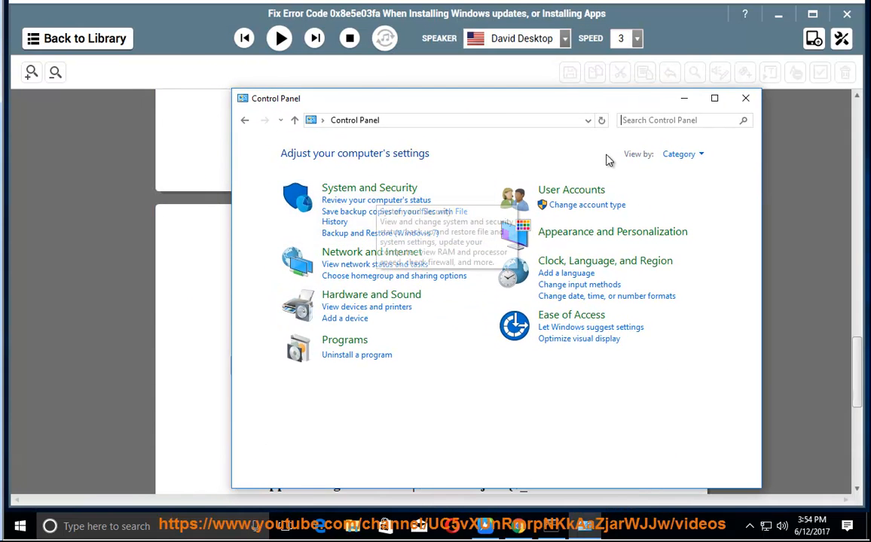
- Search 'TR' in Control Panel, view all troubleshooters and start the Windows Store Apps one
type("TR")
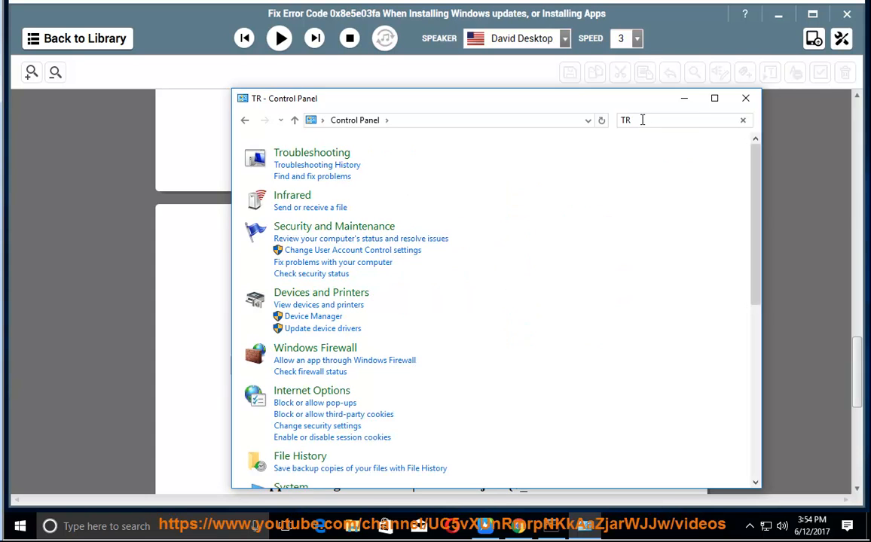
mouse_move(323, 160)
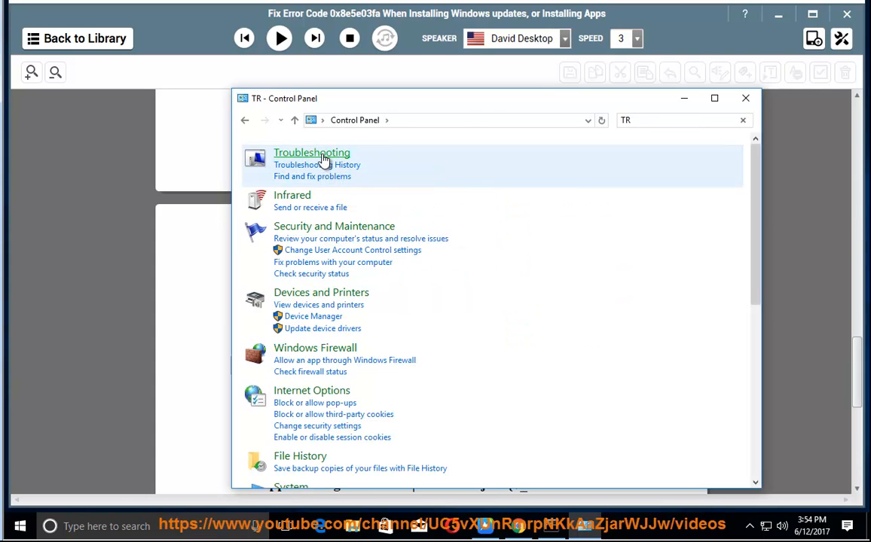
left_click(310, 152)
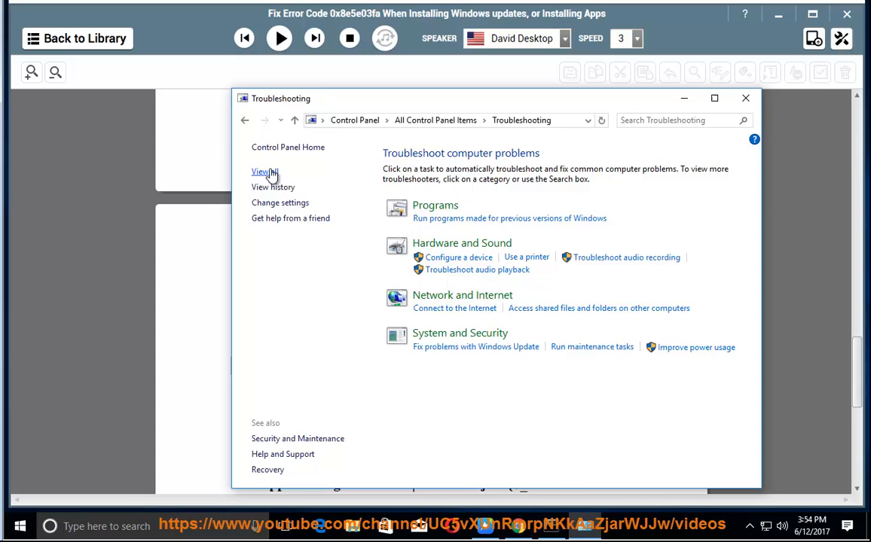
left_click(259, 172)
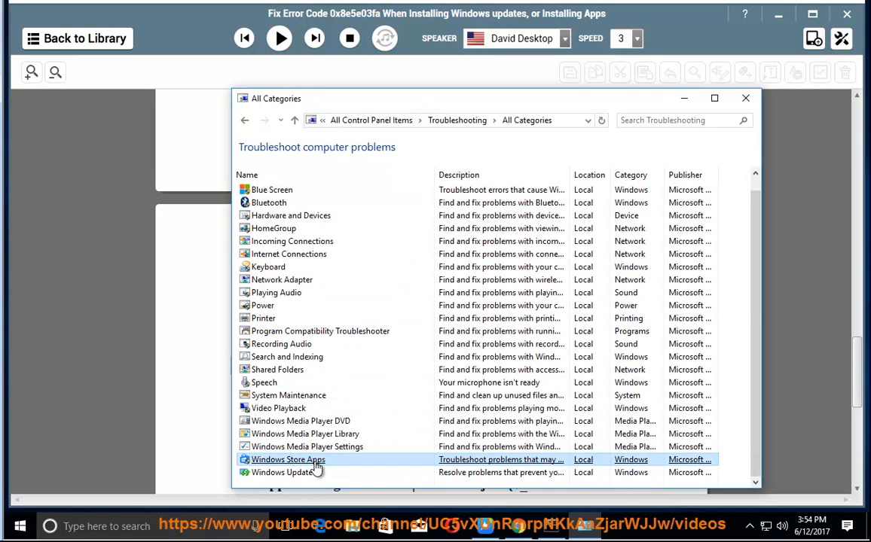
double_click(287, 460)
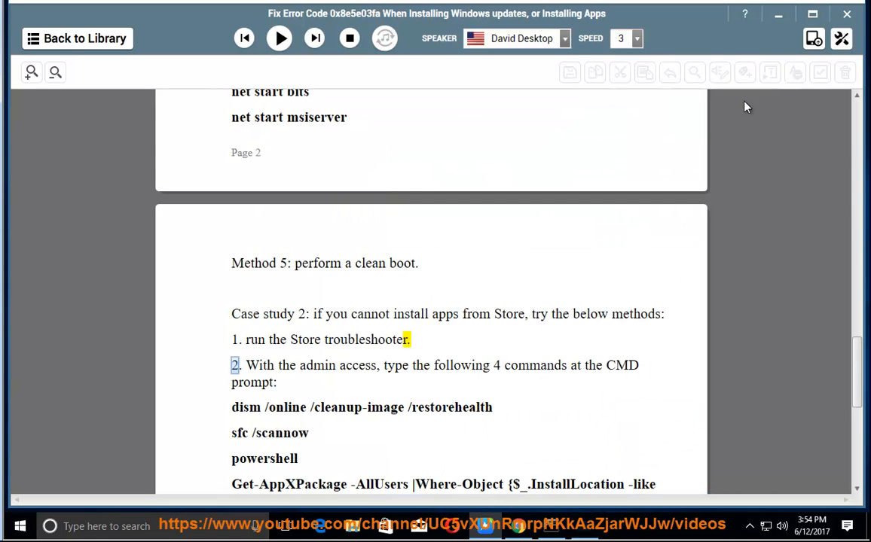
- Resume reading step 2's four admin commands, scrolling to the Get-AppXPackage line
left_click(278, 39)
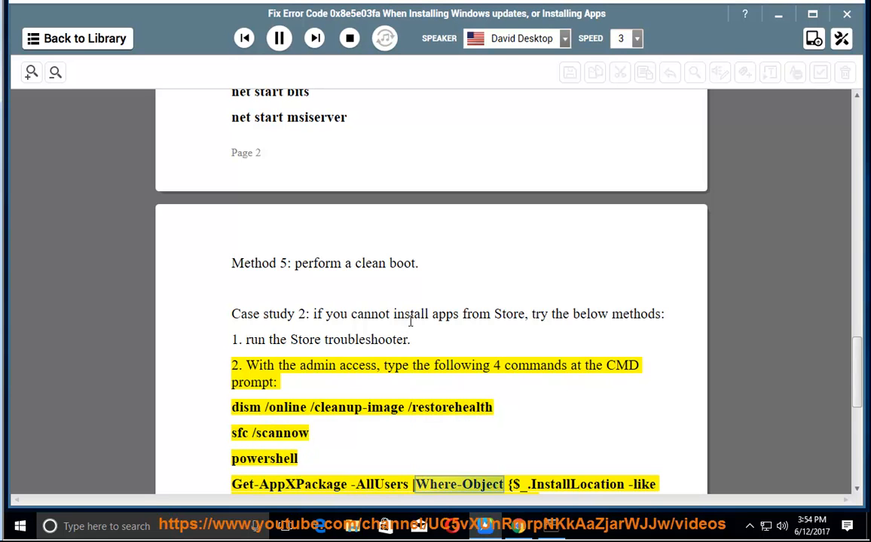
scroll("down", 3)
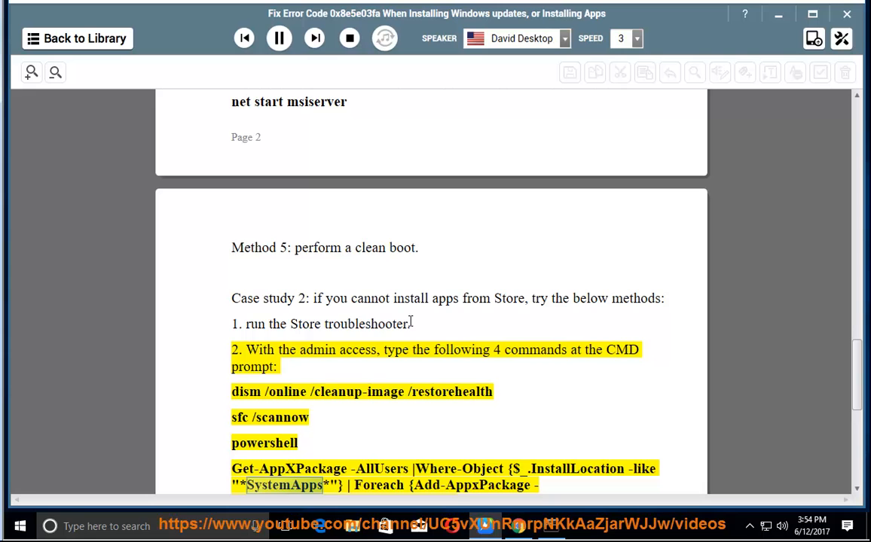
scroll("down", 3)
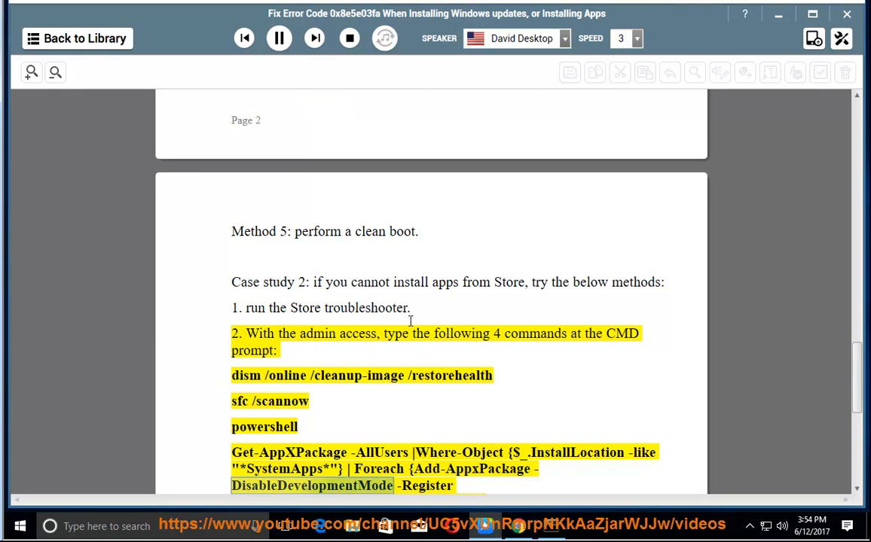
scroll("up", 3)
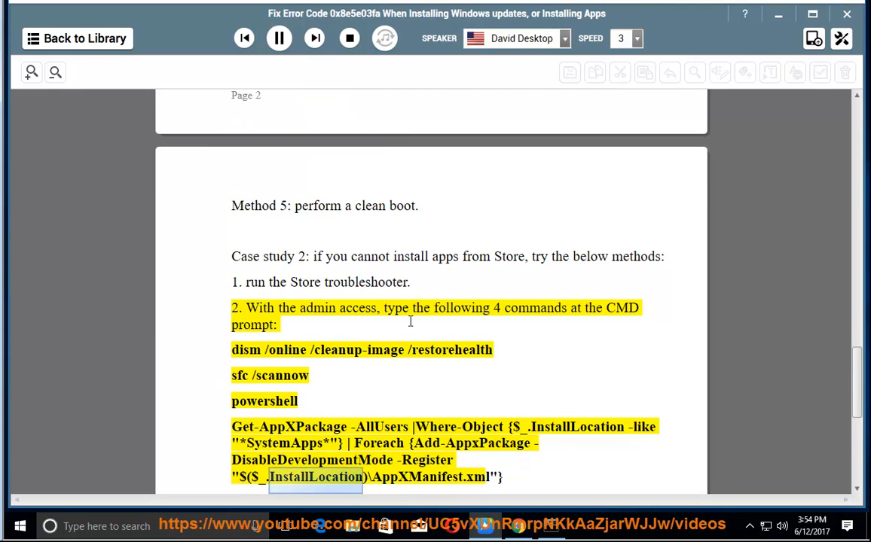